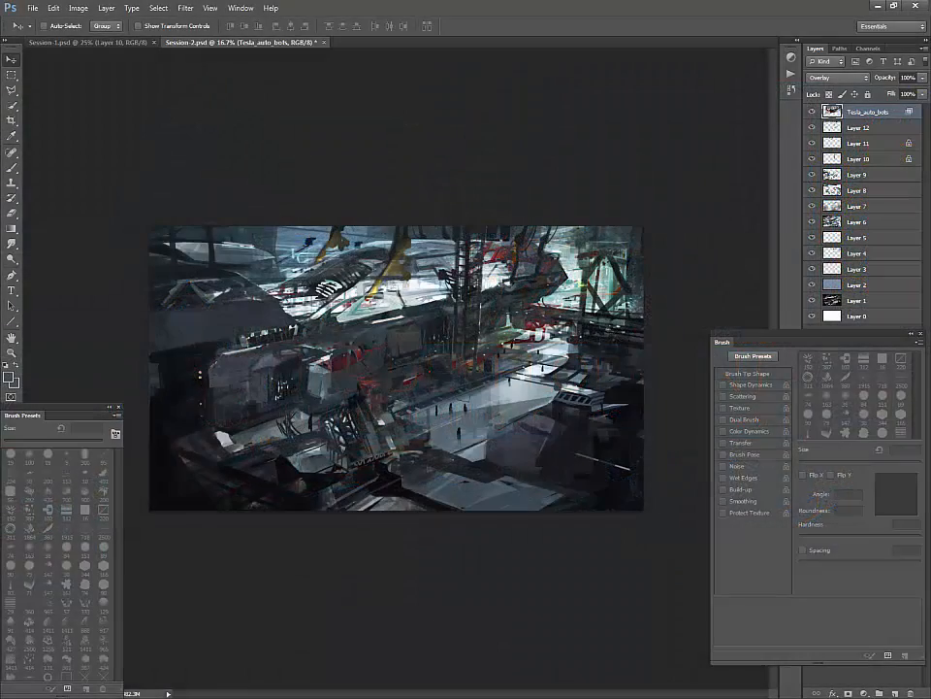
Step: Adjust the Tesla_auto_bots layer's Blend If sliders and set its blending to Normal
{"action": "double_click", "coordinate": [868, 111]}
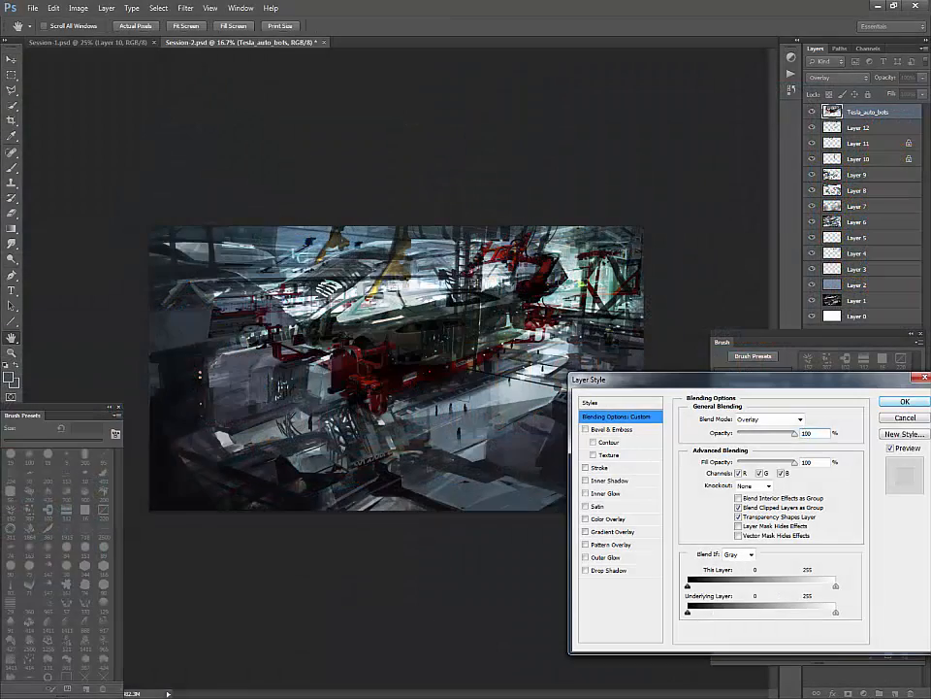
{"action": "left_click", "coordinate": [903, 401]}
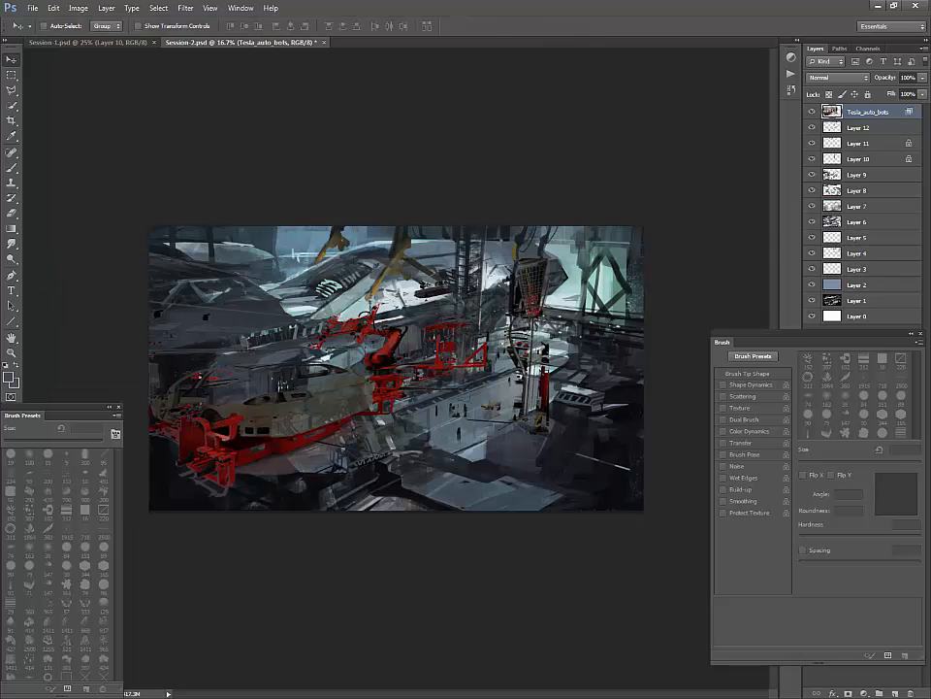
Step: Transform and position the IMG_2561 photo below Tesla_auto_bots in Overlay mode
{"action": "key", "text": "ctrl+t"}
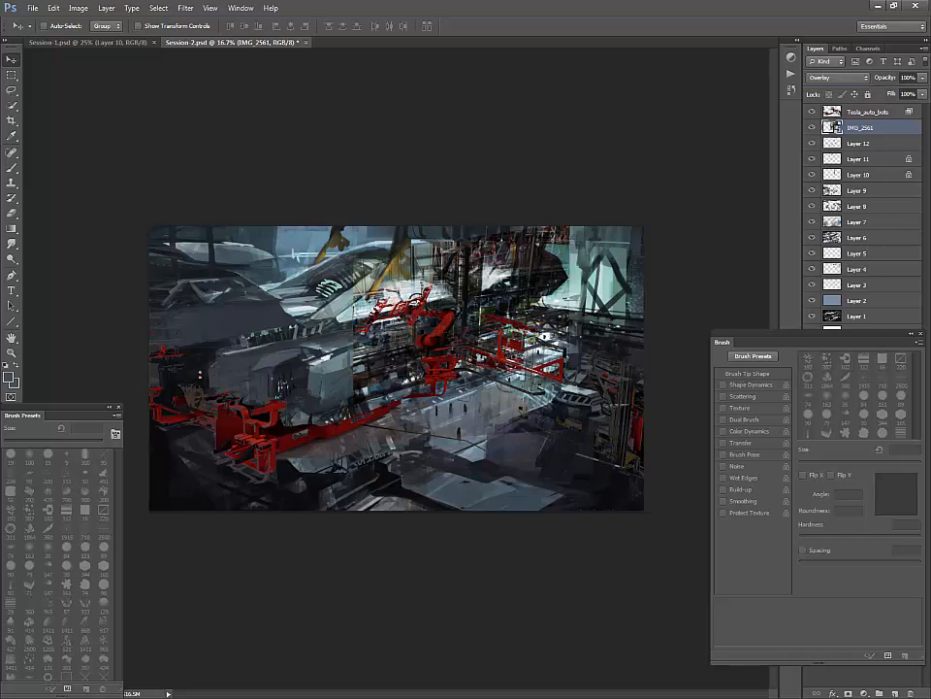
Step: Brighten IMG_2561 with Curves, mask it, and preview Tesla_auto_bots at Hue -140
{"action": "right_click", "coordinate": [859, 127]}
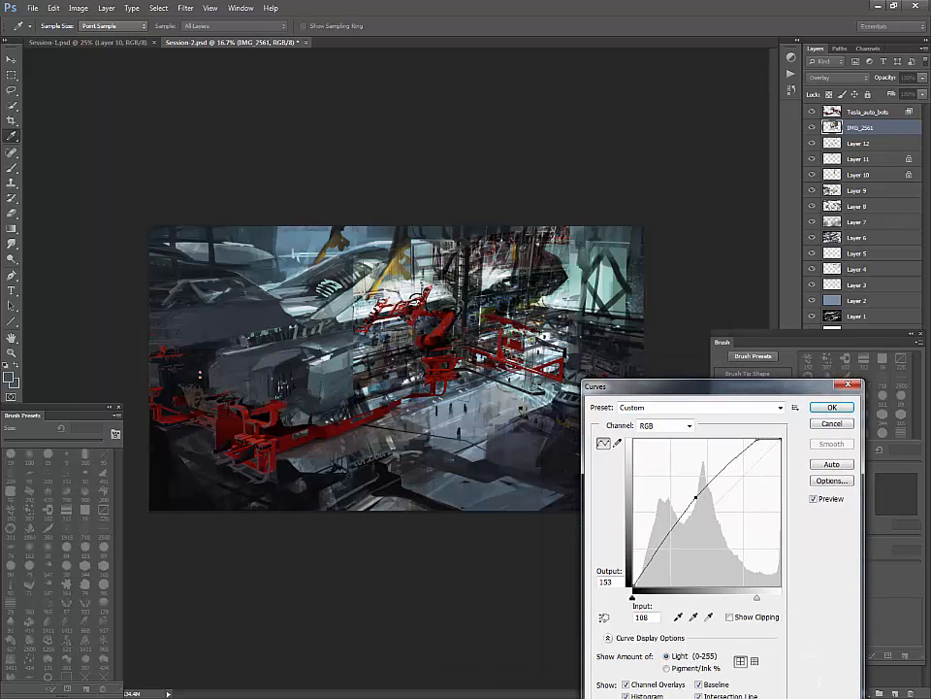
{"action": "left_click", "coordinate": [831, 407]}
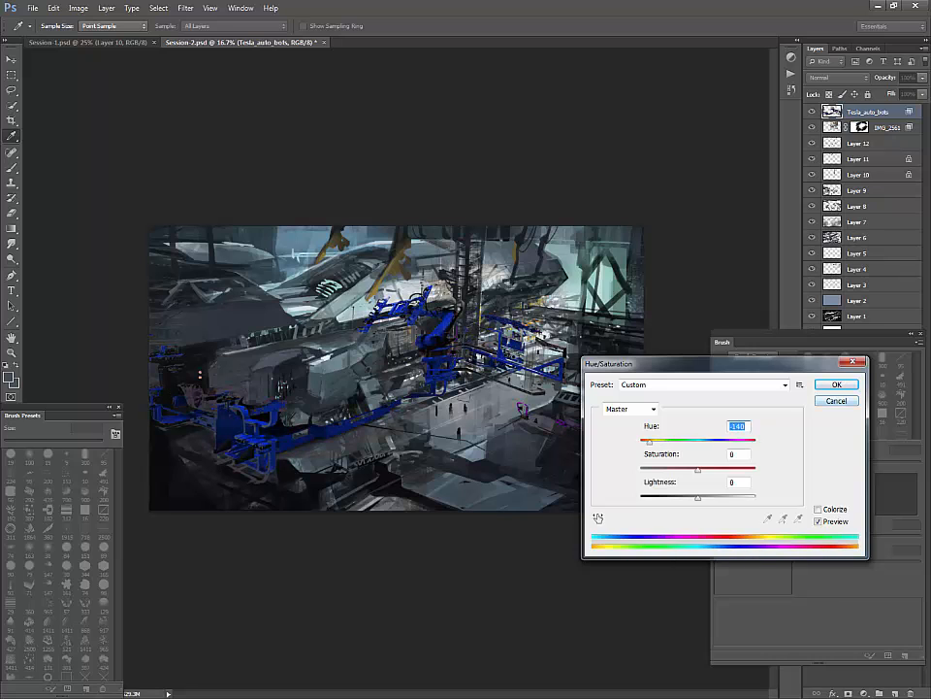
Step: Discard the blue hue shift, add Layer 13 on top, and pick foreground colour b8a455
{"action": "left_click", "coordinate": [837, 383]}
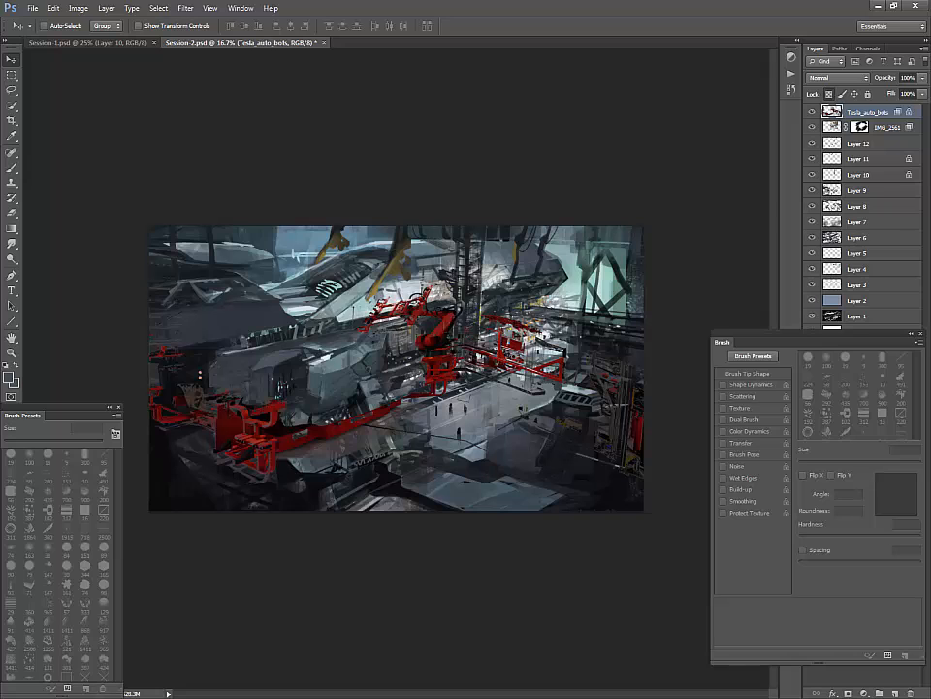
{"action": "left_click", "coordinate": [11, 381]}
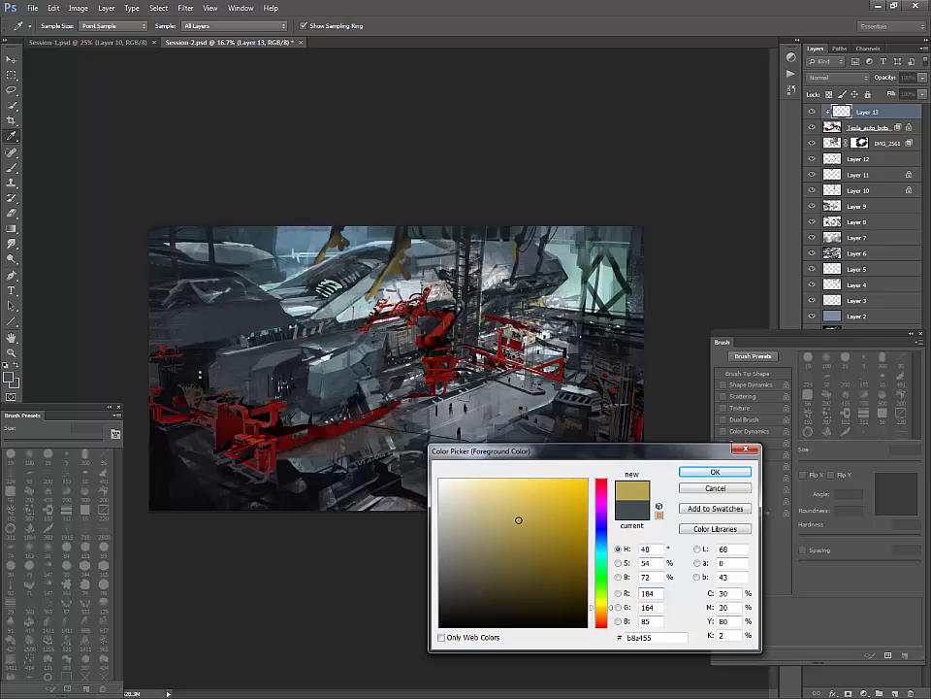
{"action": "left_click", "coordinate": [715, 472]}
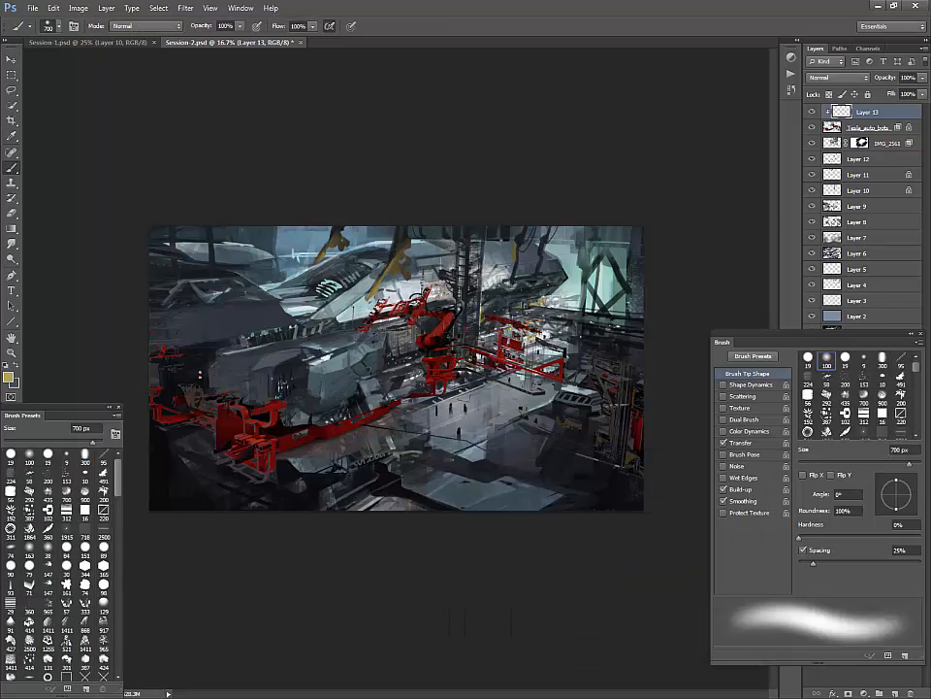